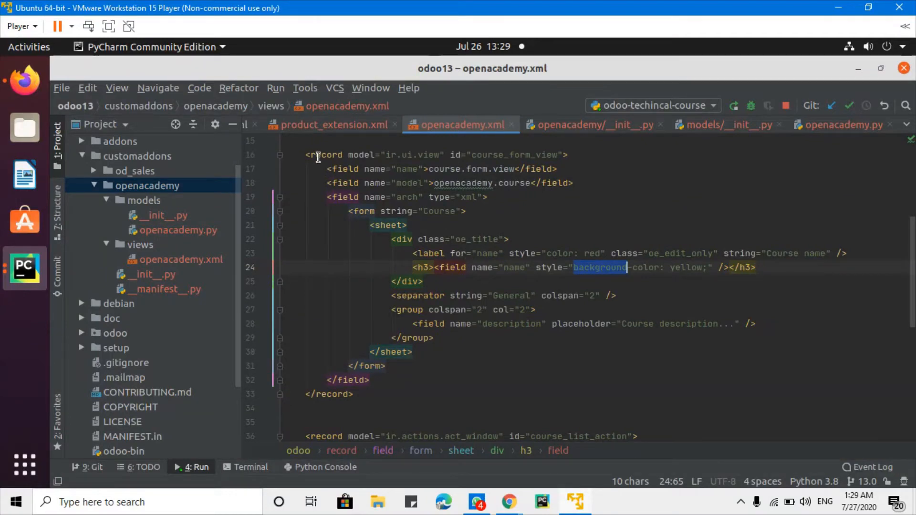
pyautogui.moveTo(404, 240)
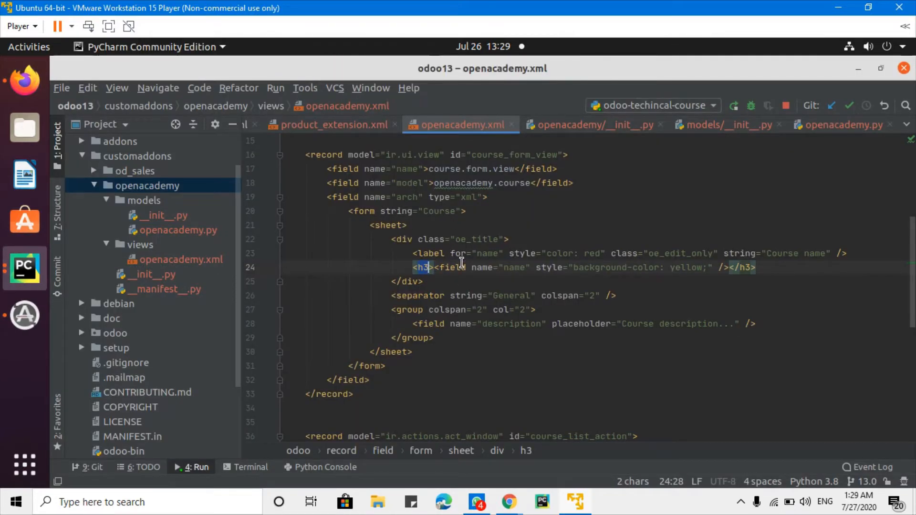
# Return to the Courses list and search Course Name 'technical', leaving two matching courses.
pyautogui.click(443, 501)
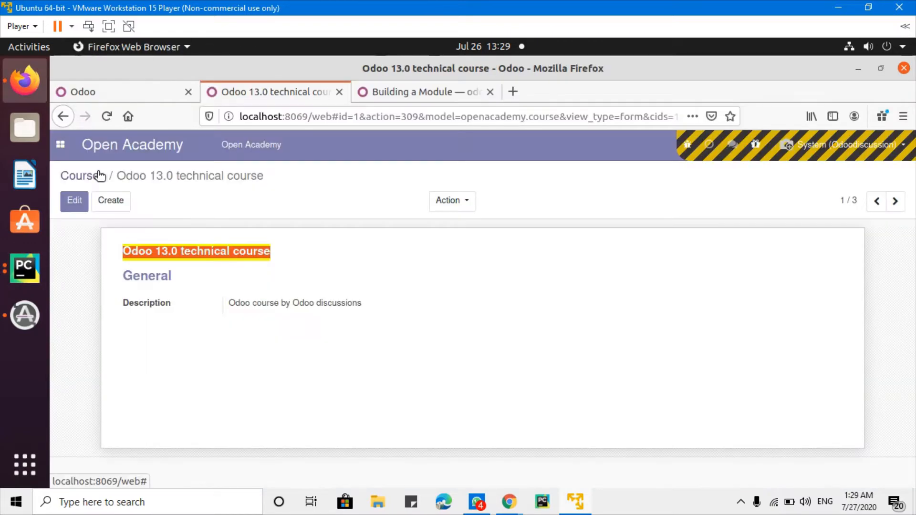
pyautogui.click(75, 176)
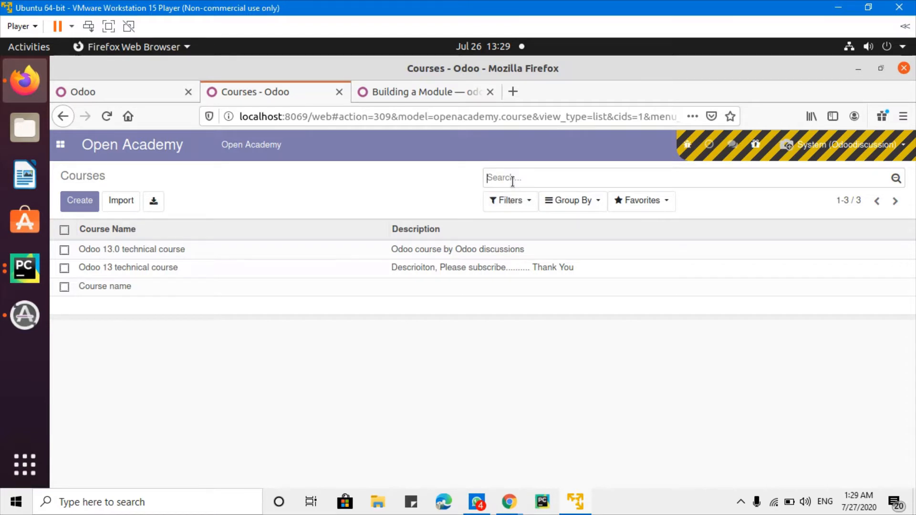
pyautogui.write('nan')
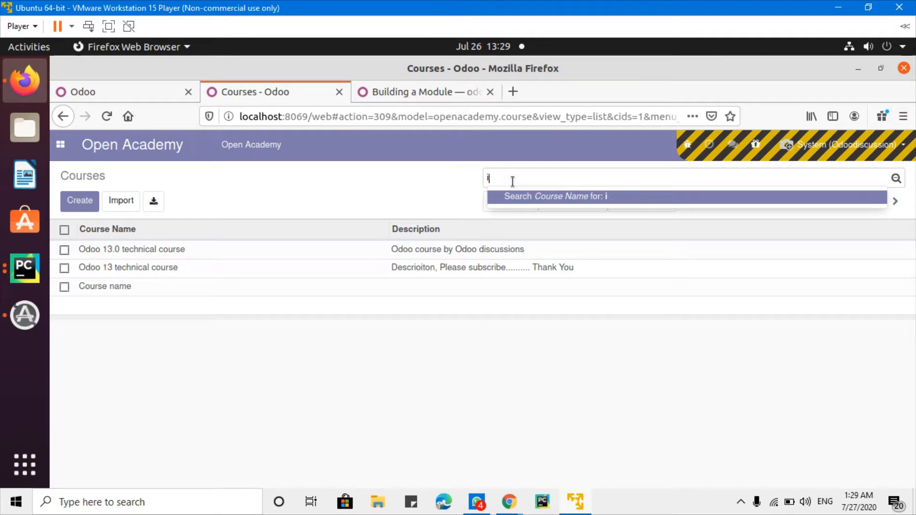
pyautogui.write('technical')
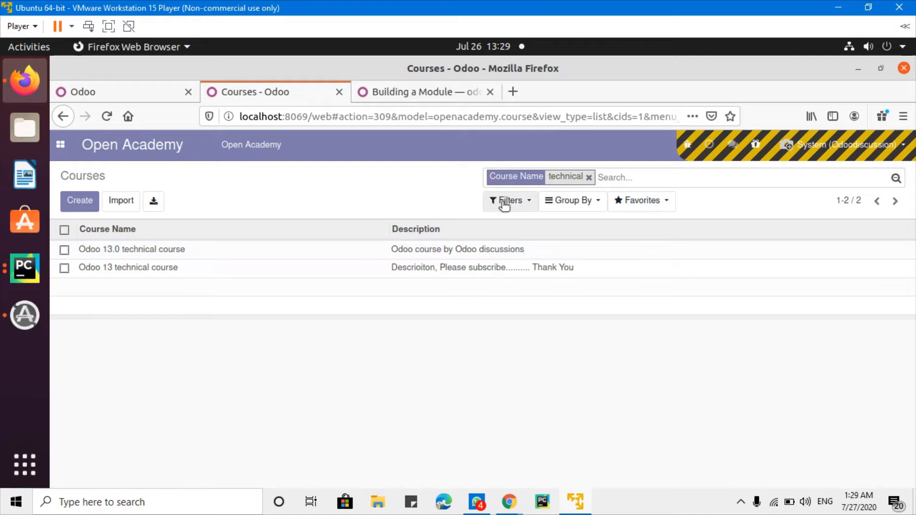
pyautogui.moveTo(505, 201)
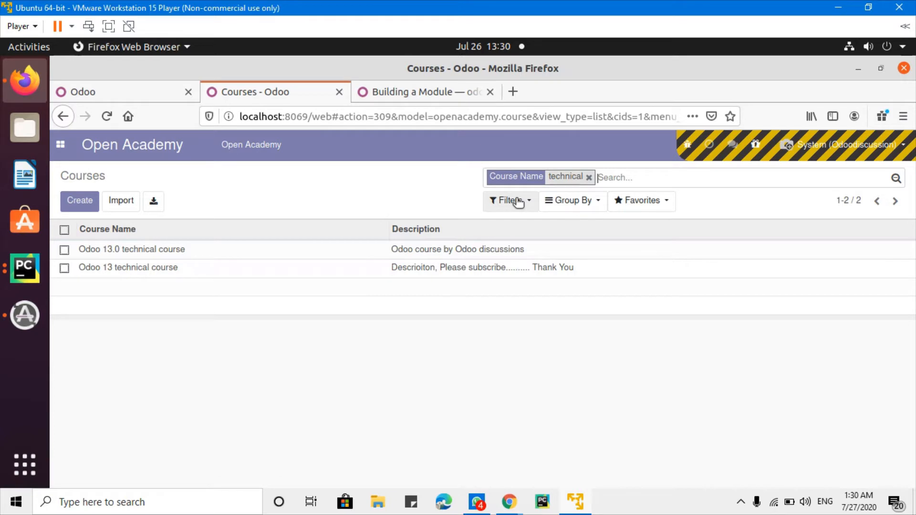
# Try a custom 'Description contains Odoo' filter, clear it, then search course name 'odoo'.
pyautogui.click(509, 201)
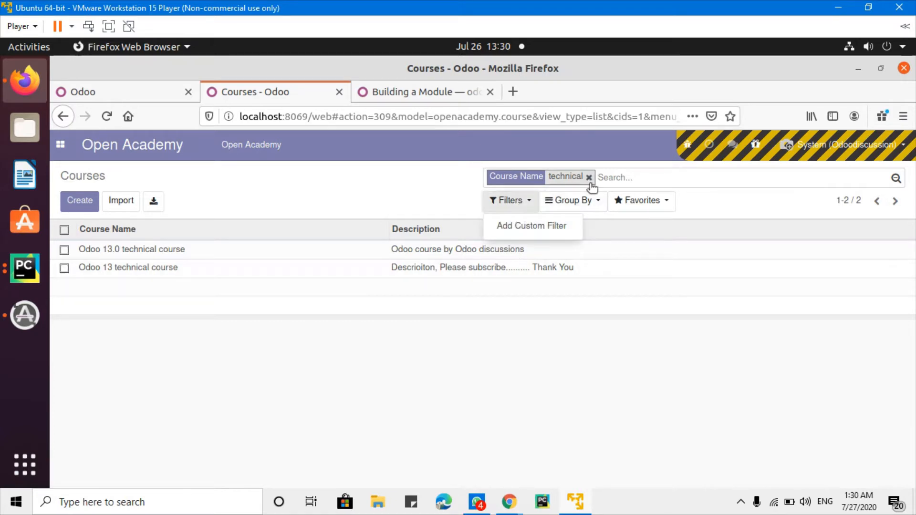
pyautogui.click(588, 177)
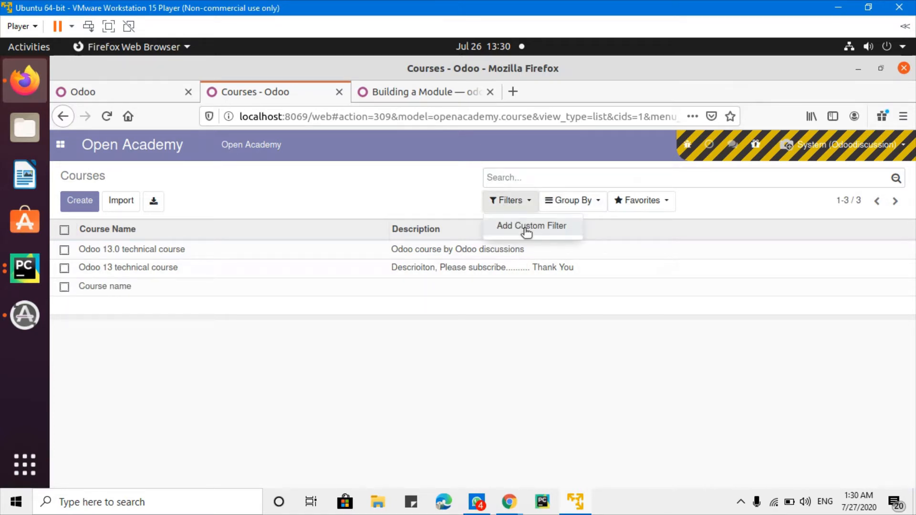
pyautogui.click(531, 226)
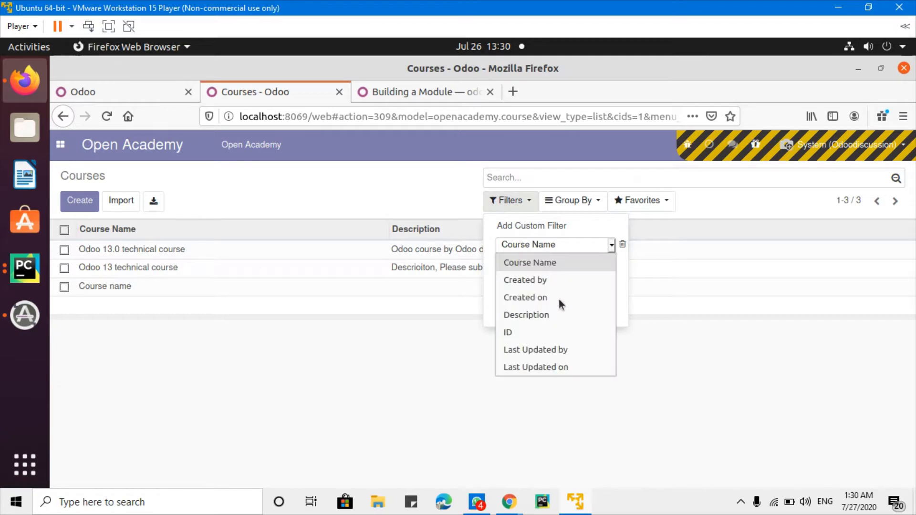
pyautogui.click(526, 315)
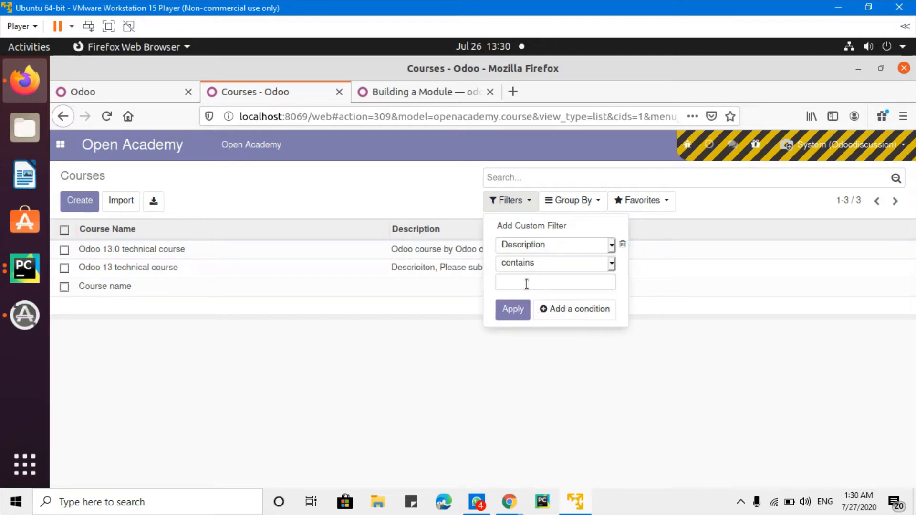
pyautogui.write('Odoo')
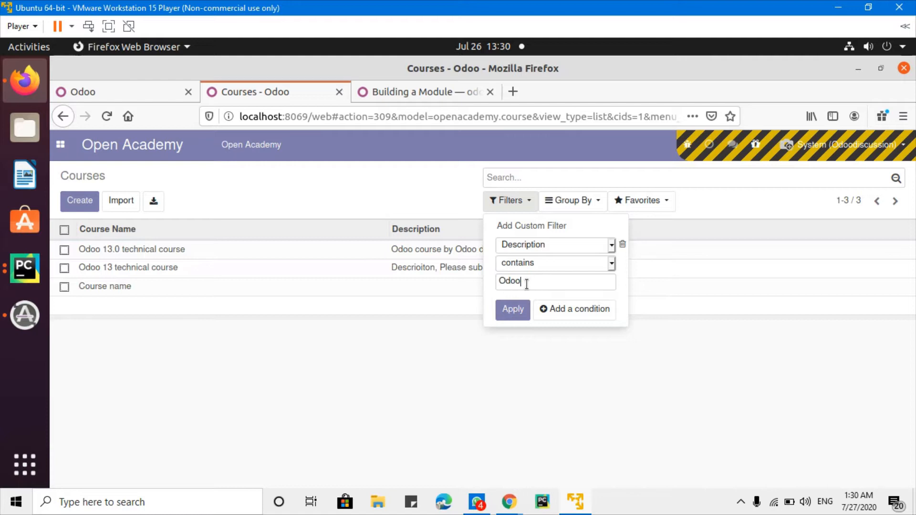
pyautogui.click(512, 309)
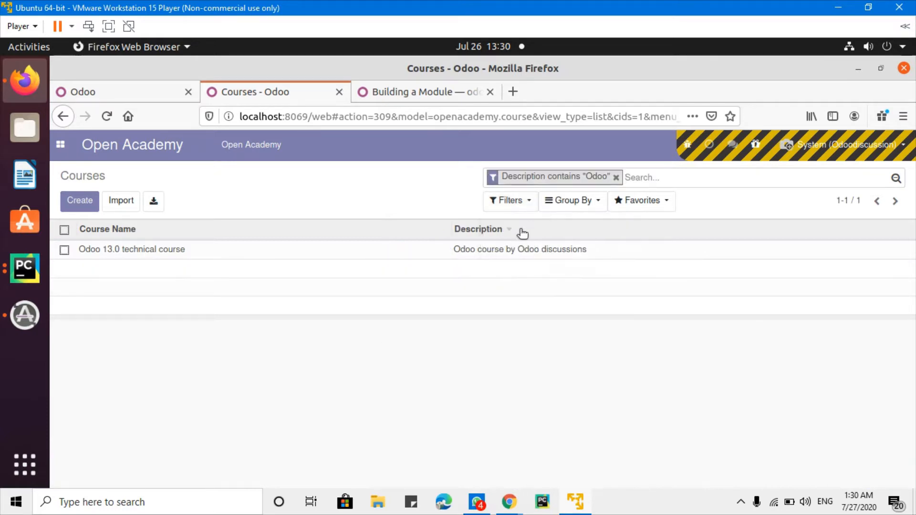
pyautogui.click(616, 177)
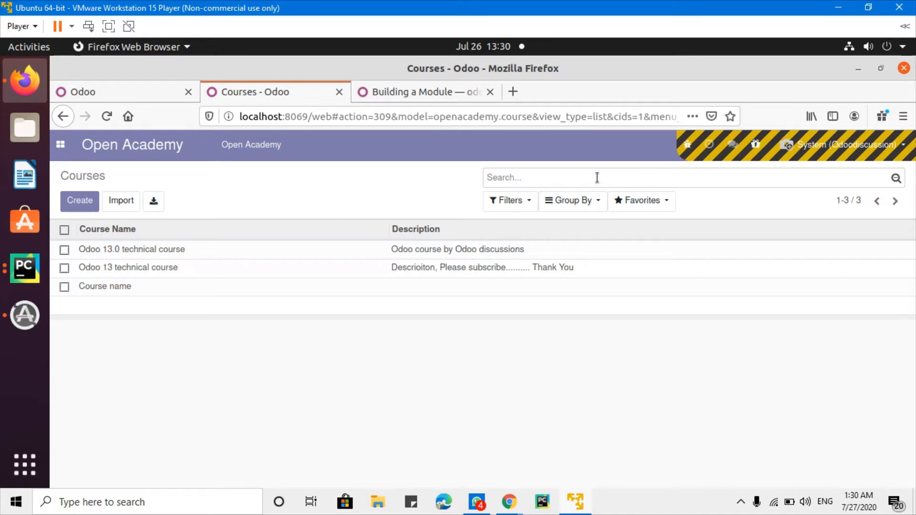
pyautogui.write('odoo')
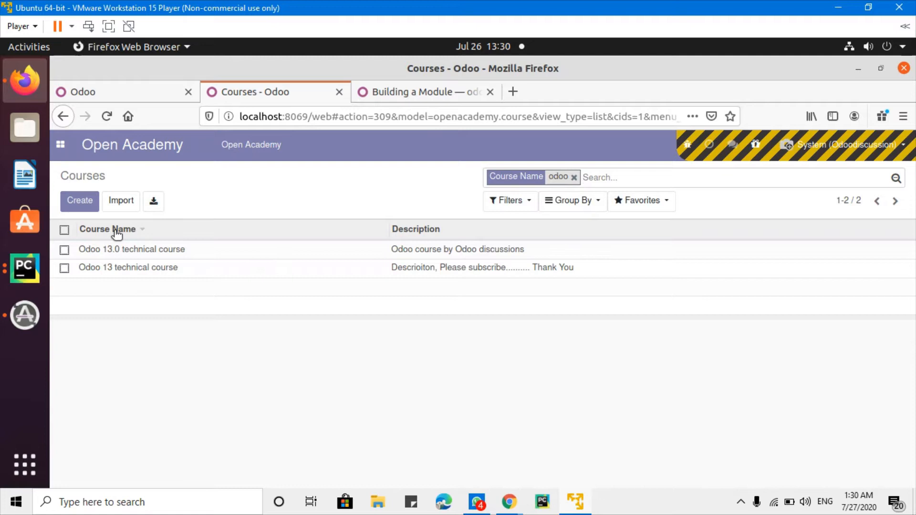
pyautogui.moveTo(24, 268)
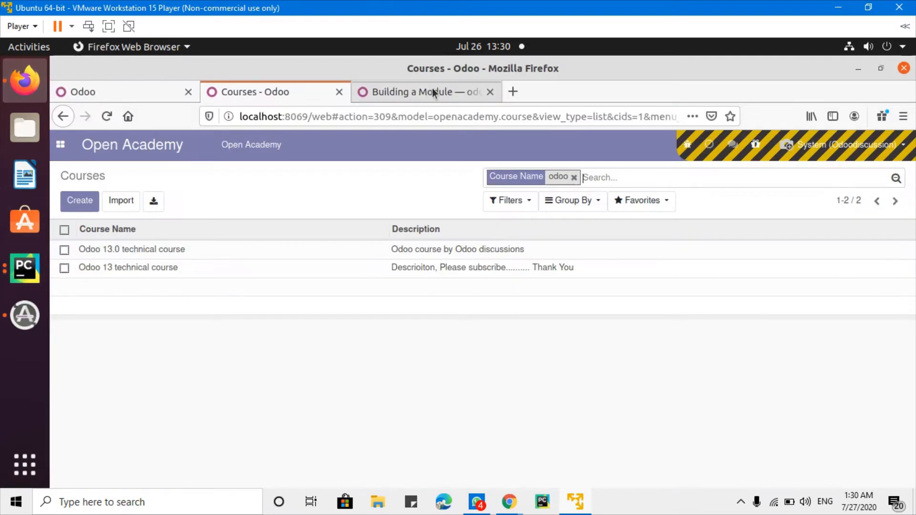
# Highlight the Search views explanation and the example view's name and inventor_id fields.
pyautogui.click(424, 92)
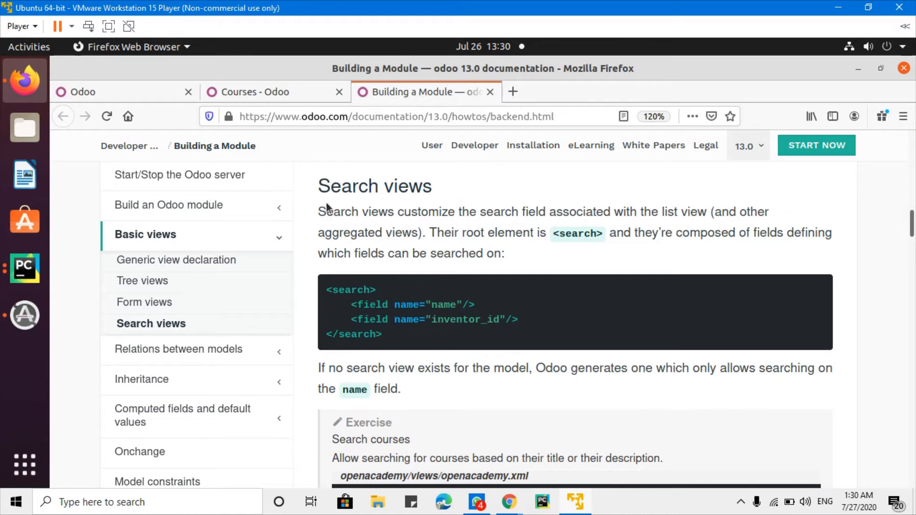
pyautogui.moveTo(332, 211); pyautogui.dragTo(602, 212)
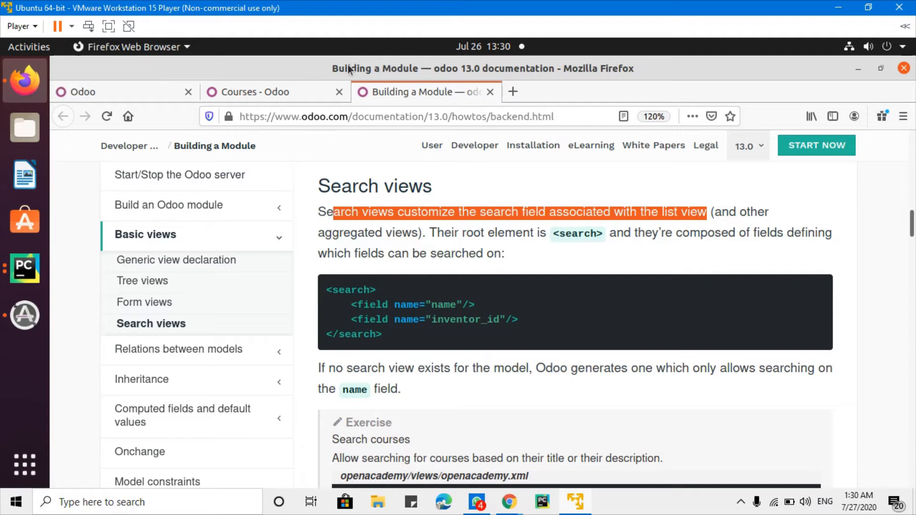
pyautogui.click(257, 92)
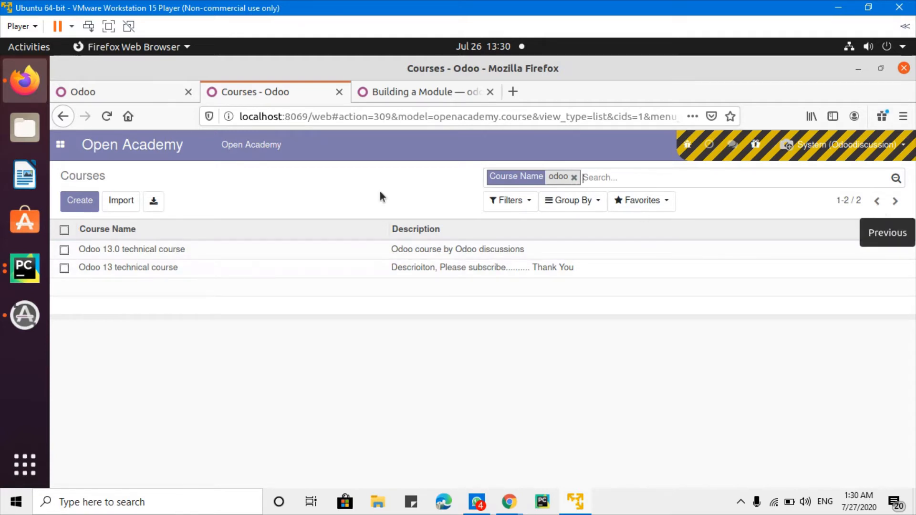
pyautogui.click(24, 269)
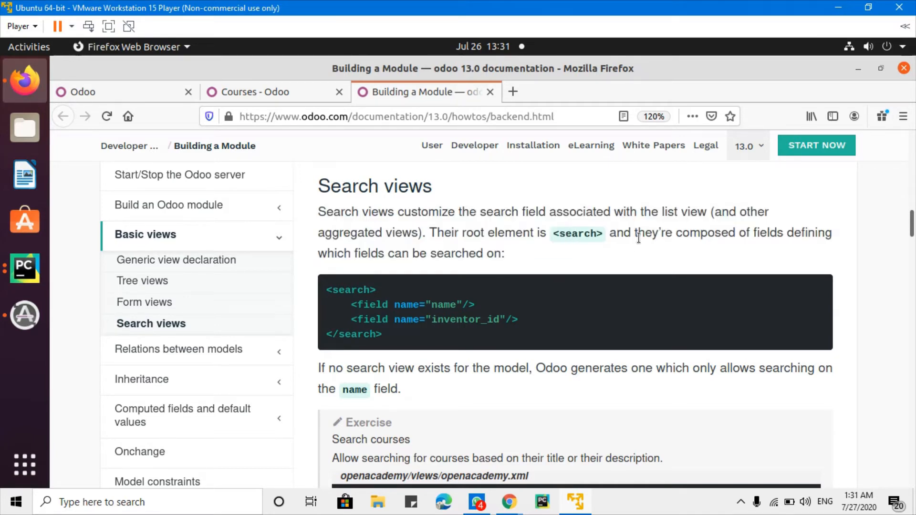
pyautogui.doubleClick(577, 233)
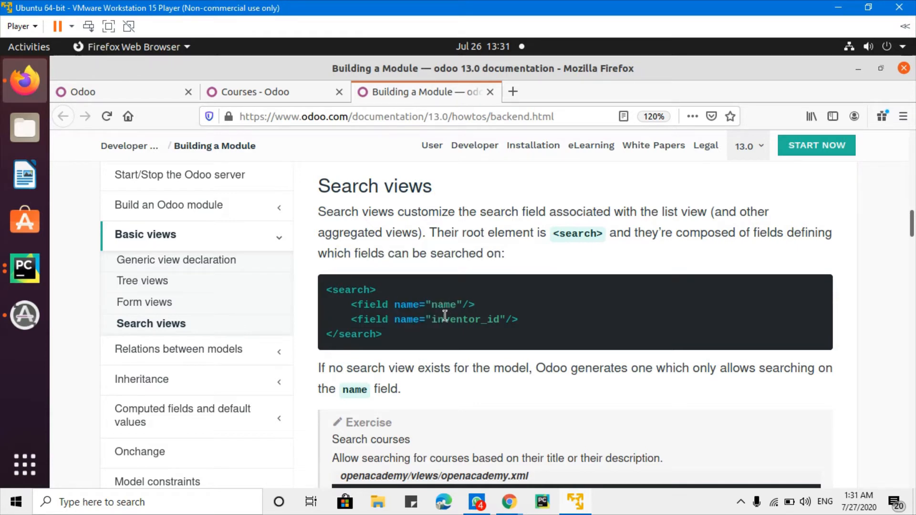
pyautogui.doubleClick(466, 320)
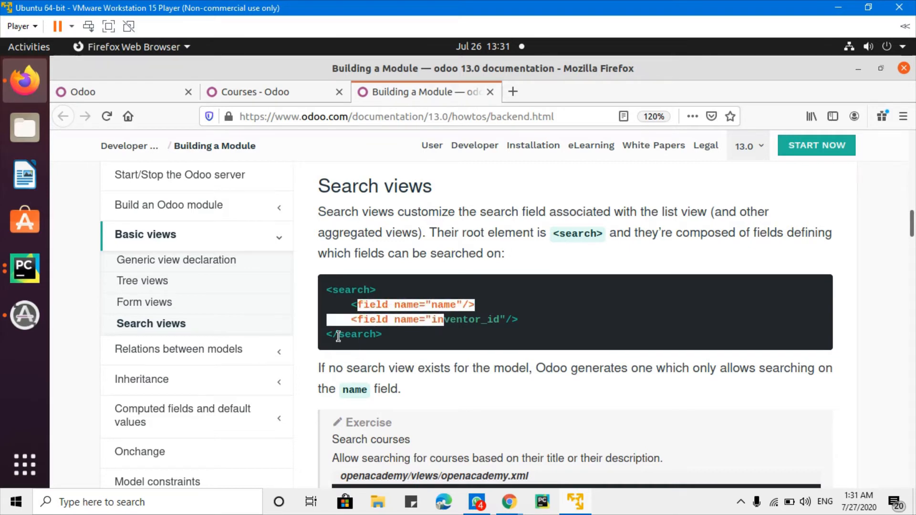
# Highlight the default search view note and select text in the Search courses exercise.
pyautogui.scroll(-3)
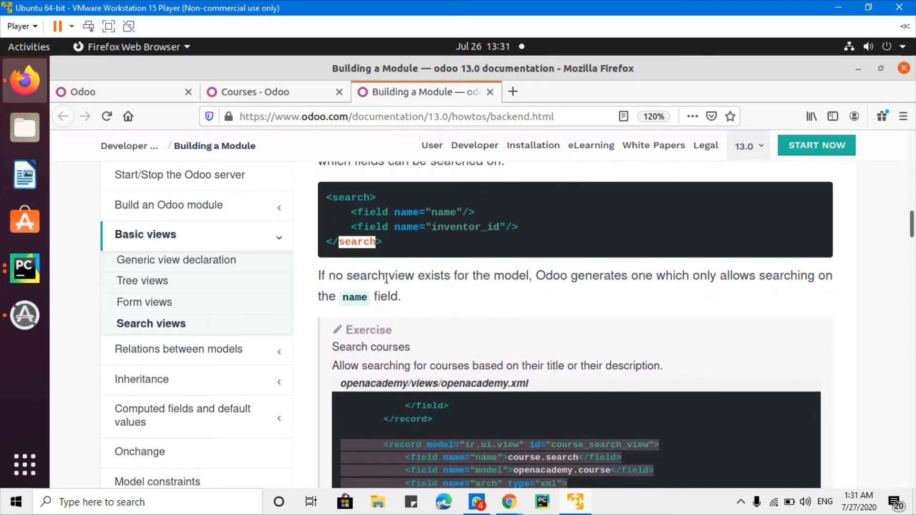
pyautogui.moveTo(336, 276); pyautogui.dragTo(509, 275)
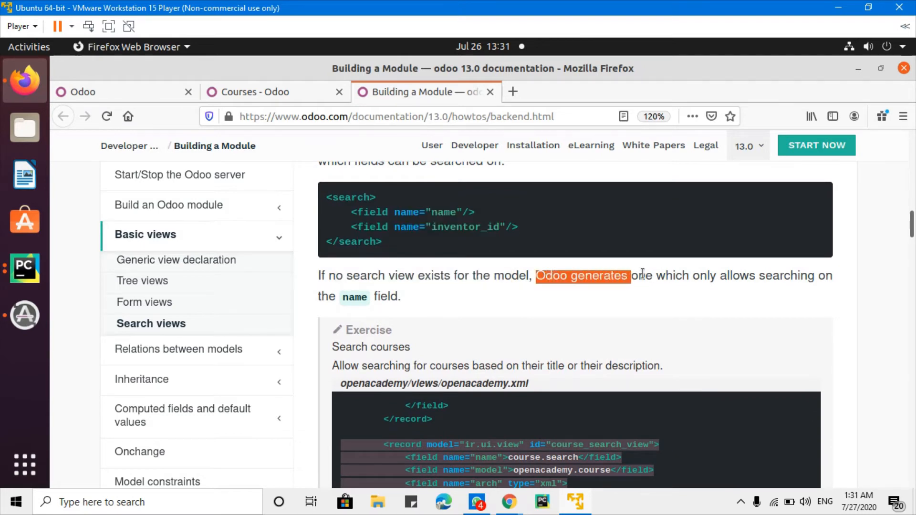
pyautogui.moveTo(630, 275); pyautogui.dragTo(738, 276)
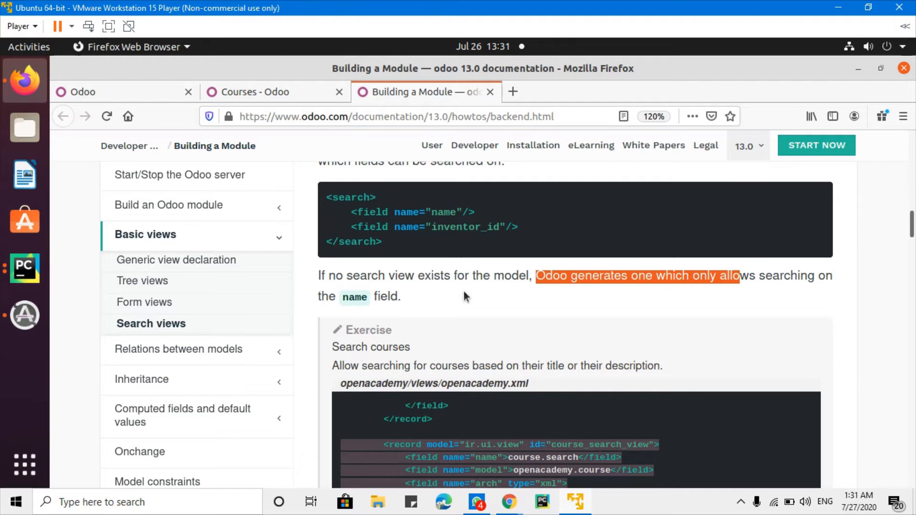
pyautogui.moveTo(353, 297)
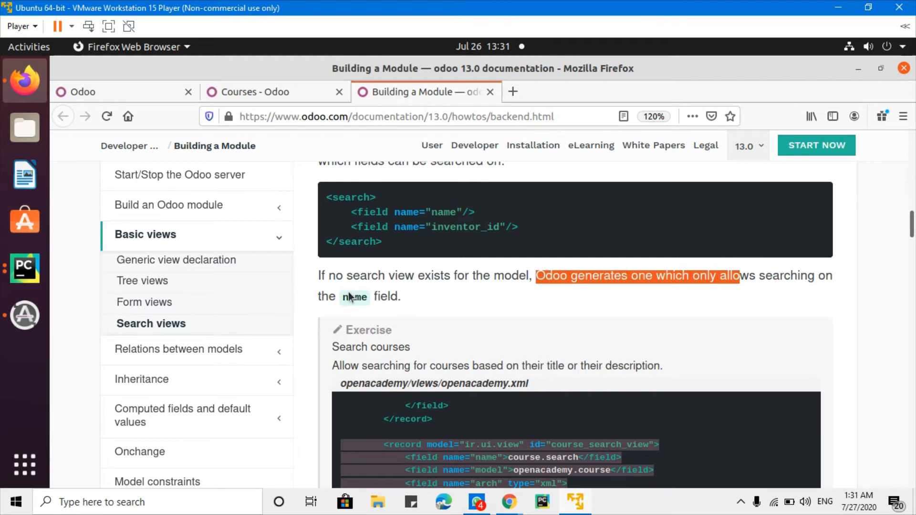
pyautogui.scroll(-3)
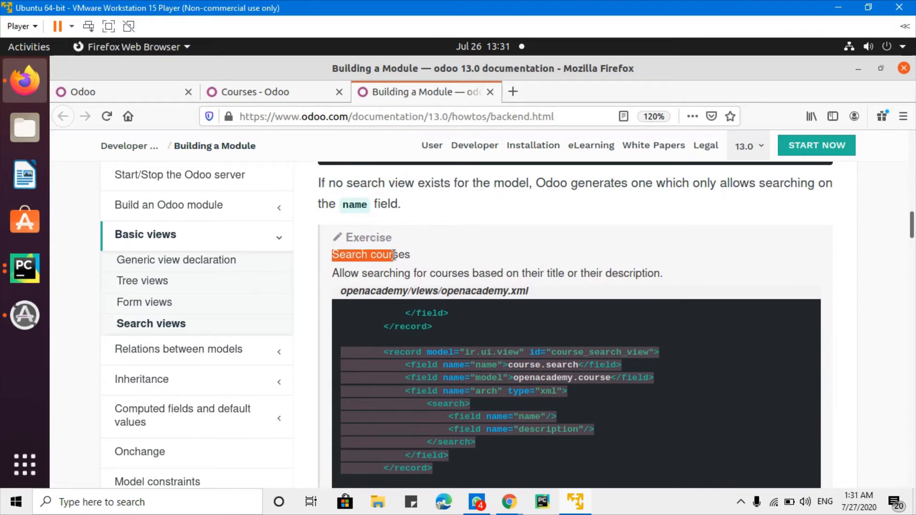
pyautogui.scroll(-3)
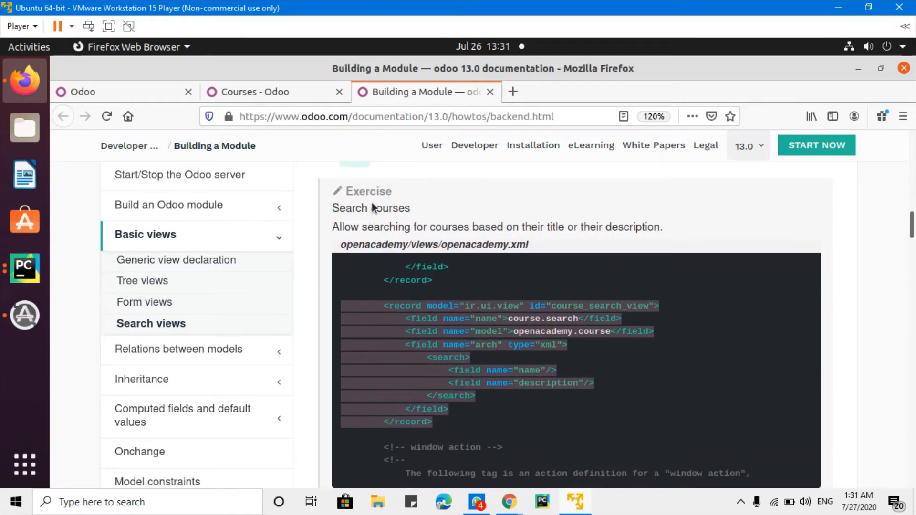
pyautogui.doubleClick(370, 208)
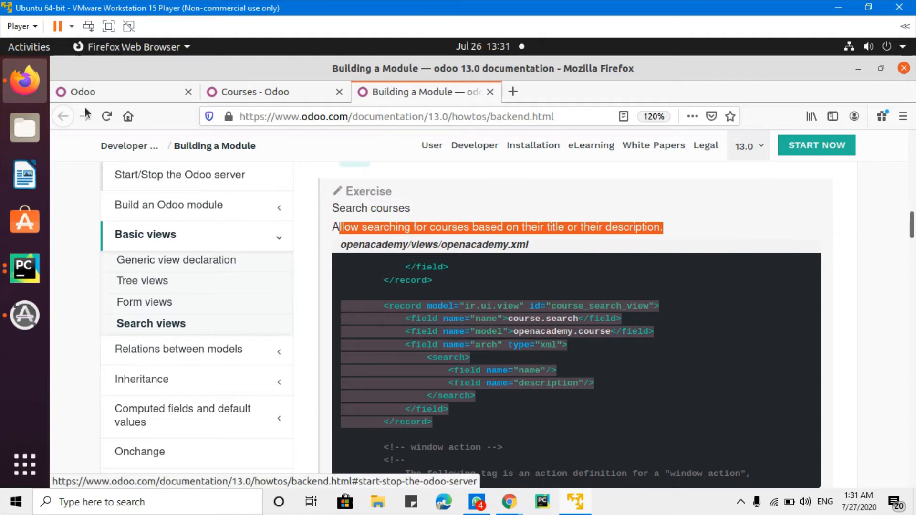
# Check the Courses list, then copy the exercise's course search view XML record.
pyautogui.click(255, 92)
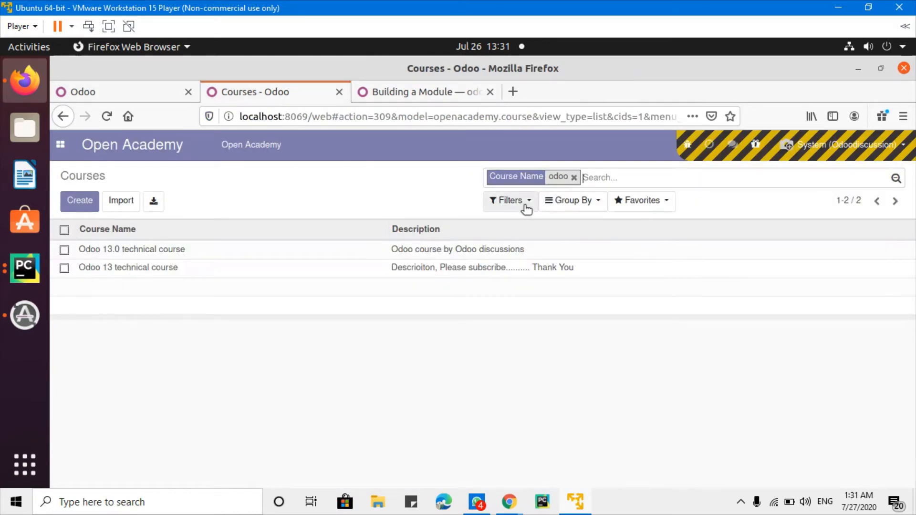
pyautogui.click(424, 92)
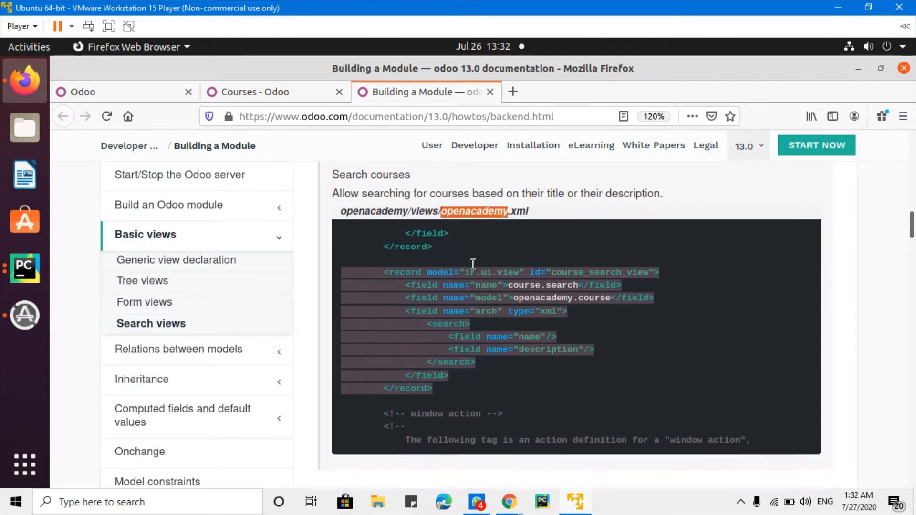
pyautogui.scroll(-3)
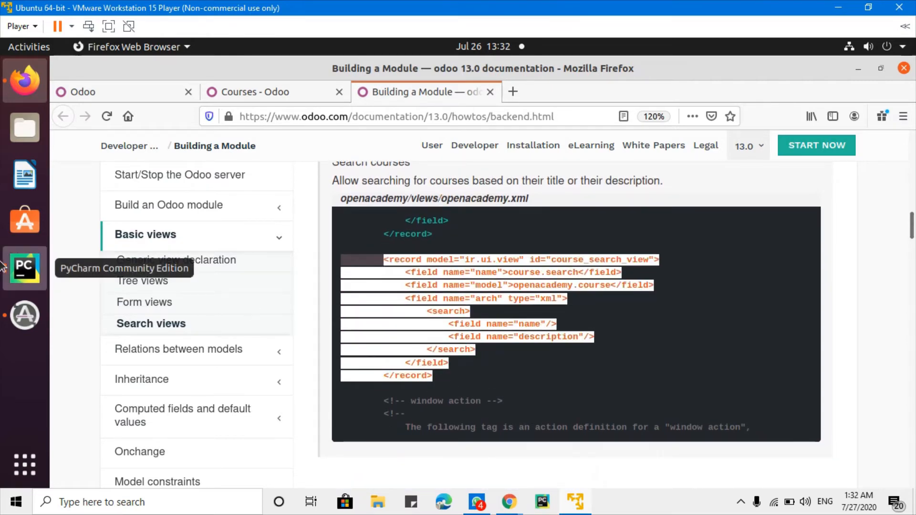
pyautogui.rightClick(24, 268)
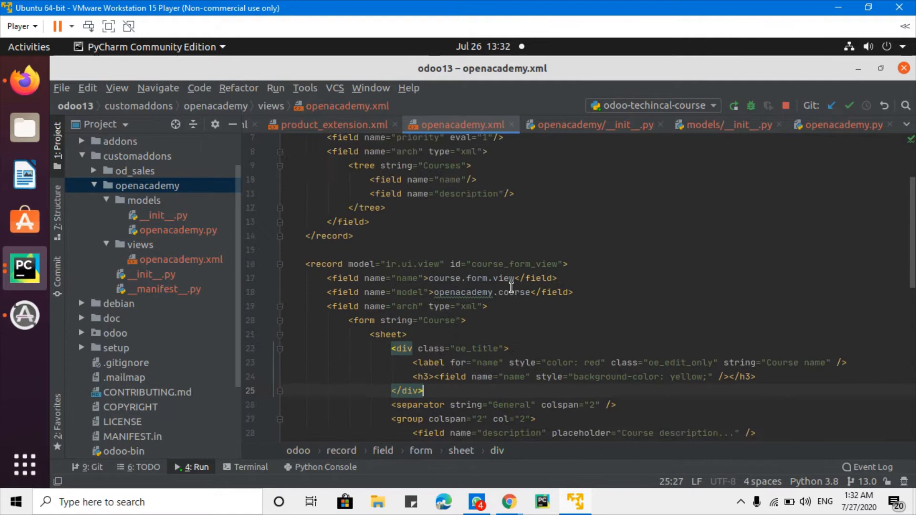
# Paste and re-indent course_search_view for openacademy.course, searching name and description, after the form view.
pyautogui.scroll(-3)
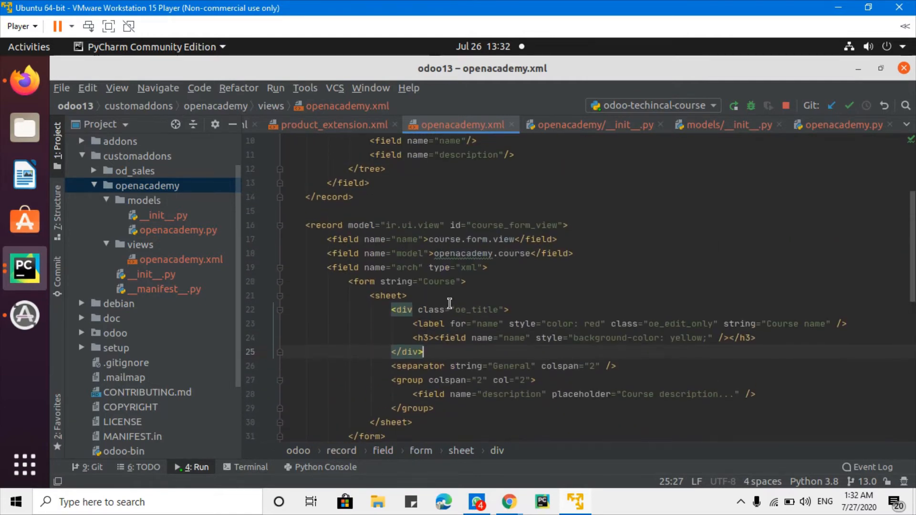
pyautogui.scroll(-3)
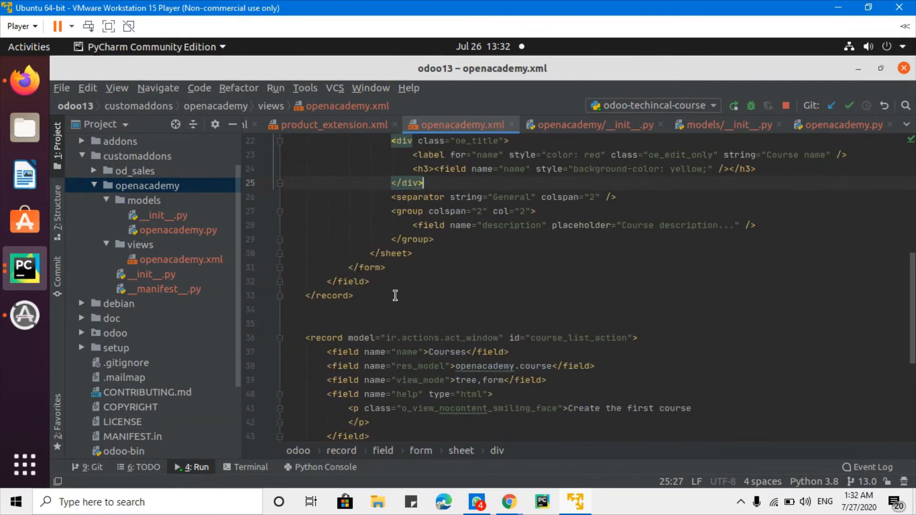
pyautogui.scroll(-3)
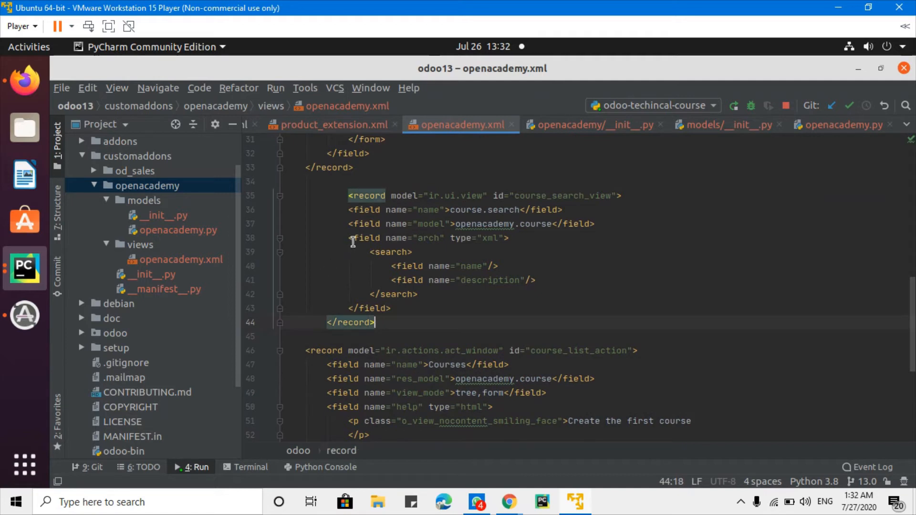
pyautogui.click(323, 195)
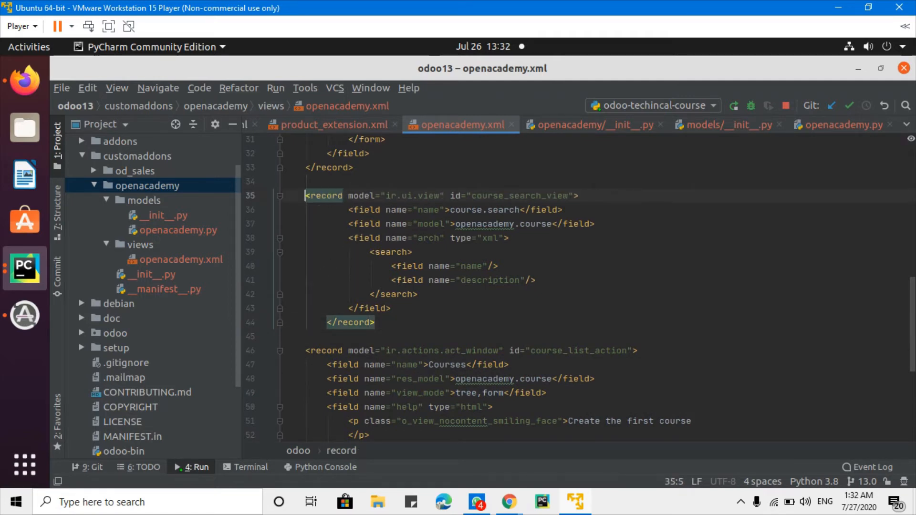
pyautogui.moveTo(349, 210); pyautogui.dragTo(395, 294)
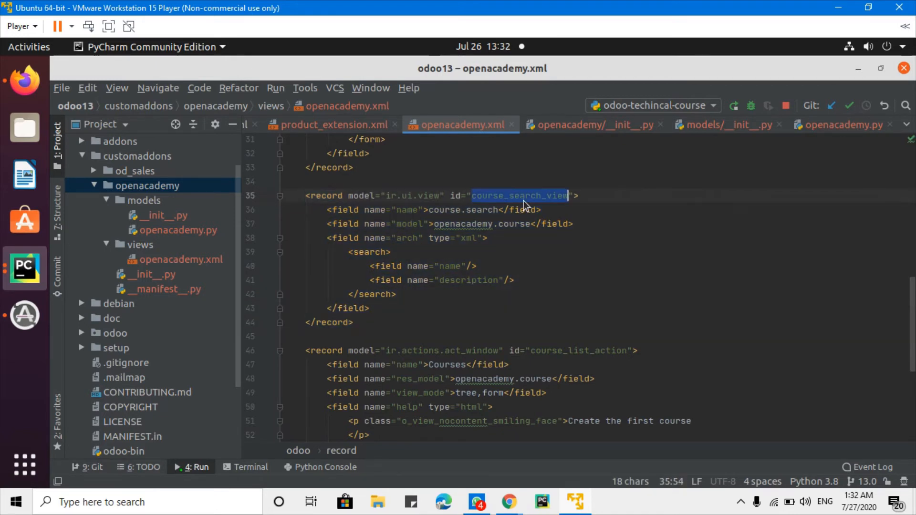
pyautogui.moveTo(130, 275)
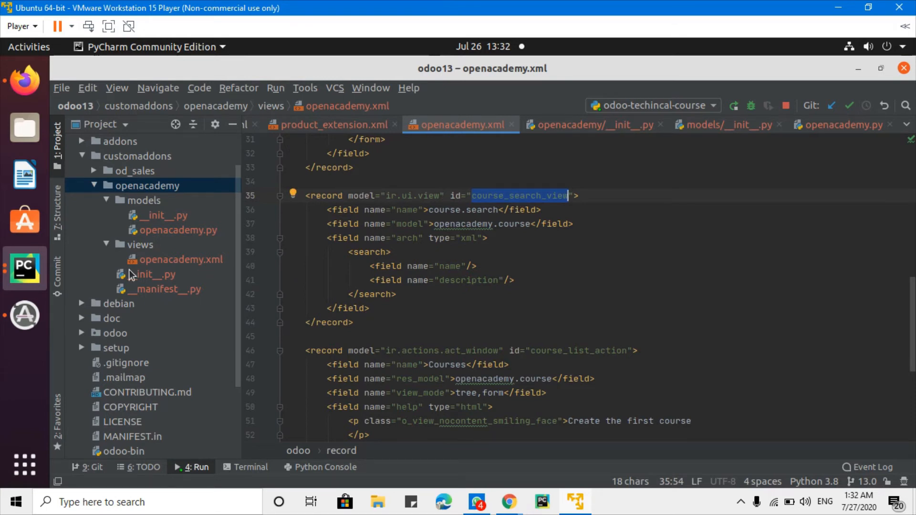
pyautogui.doubleClick(465, 209)
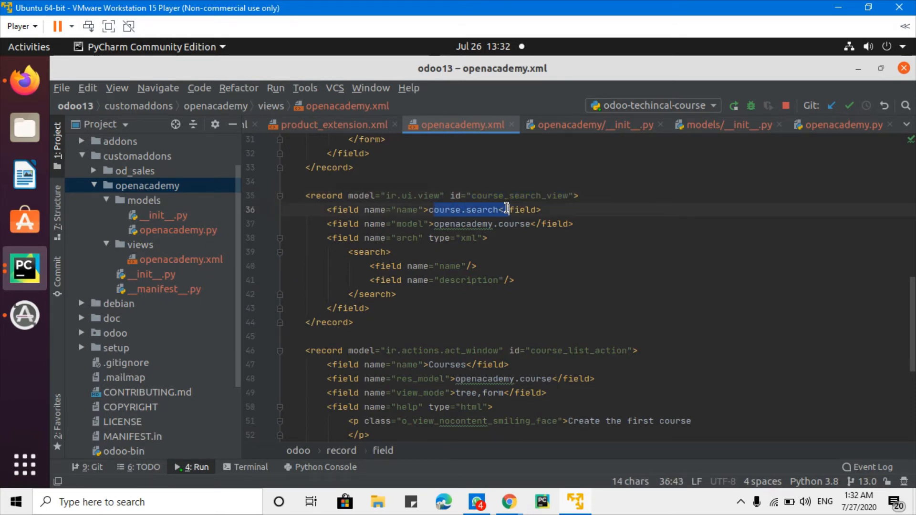
pyautogui.click(435, 209)
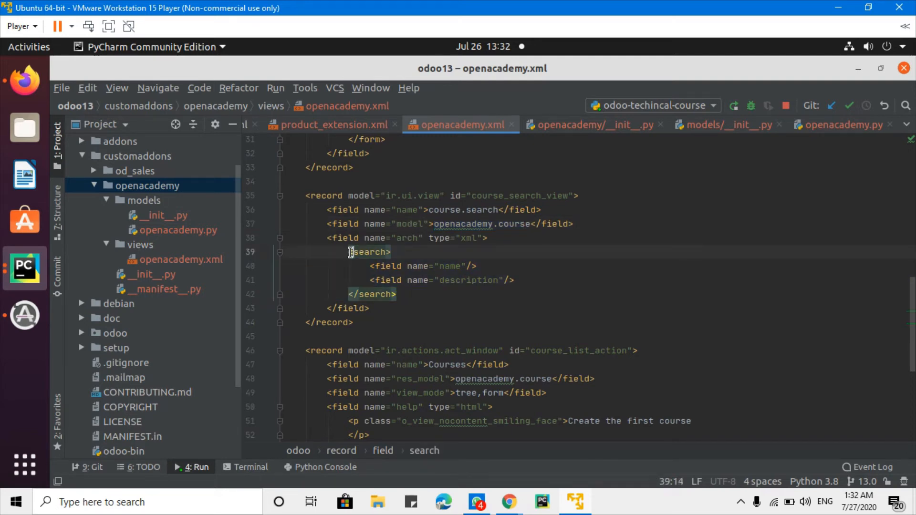
pyautogui.doubleClick(369, 252)
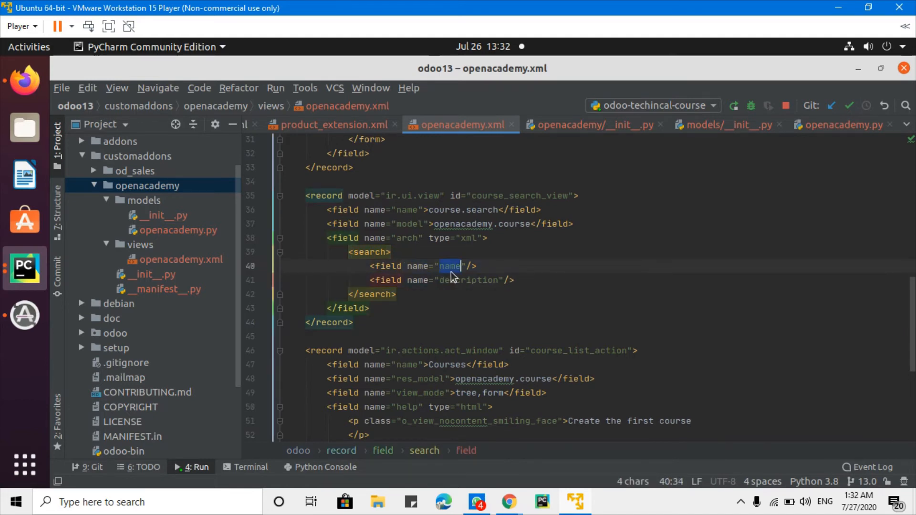
pyautogui.doubleClick(468, 280)
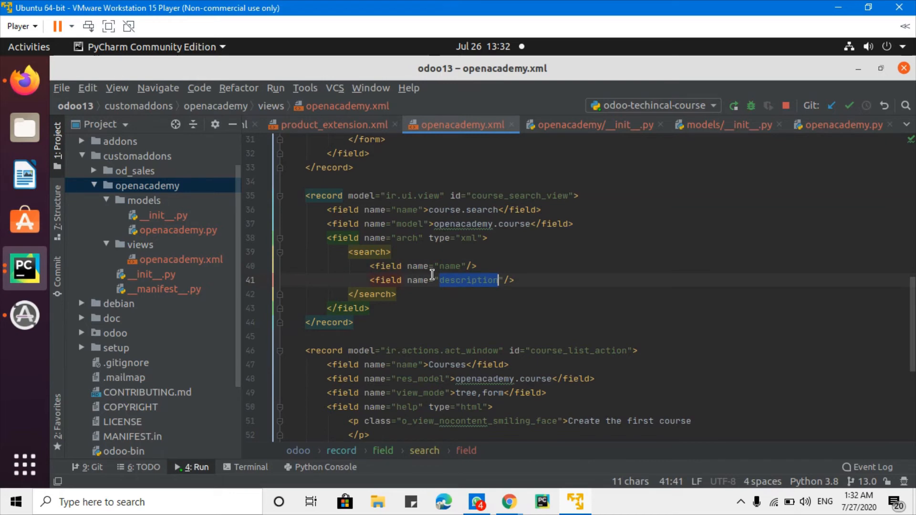
pyautogui.moveTo(166, 185)
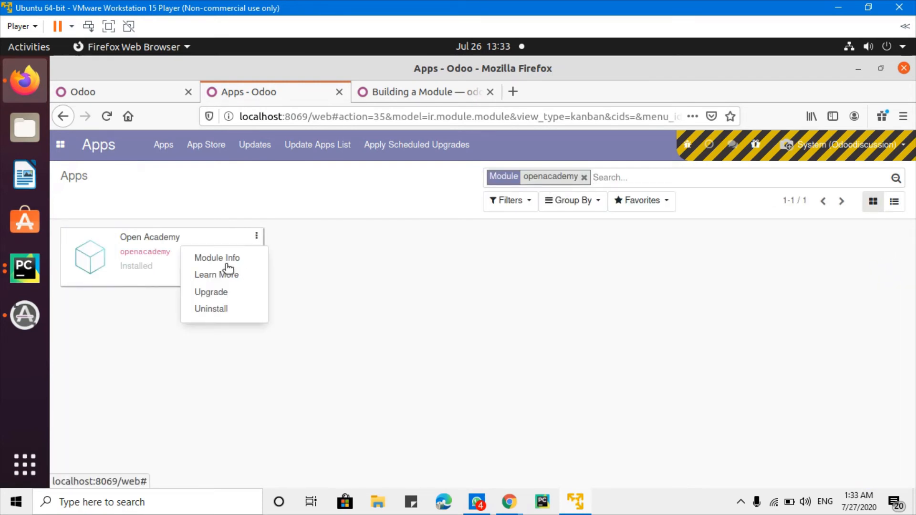
# Upgrade the Open Academy module from its Apps card menu.
pyautogui.click(216, 274)
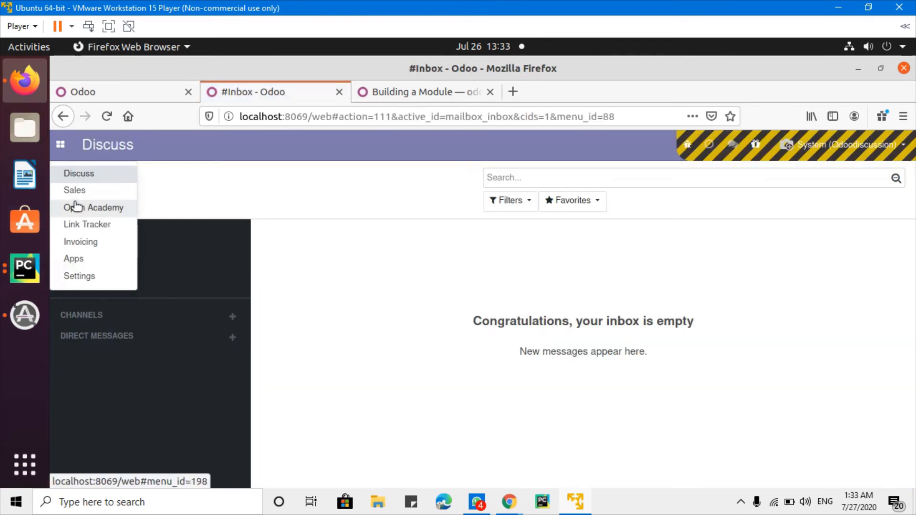
# Search Open Academy Courses by Description 'Odoo course', leaving one matching course.
pyautogui.click(93, 207)
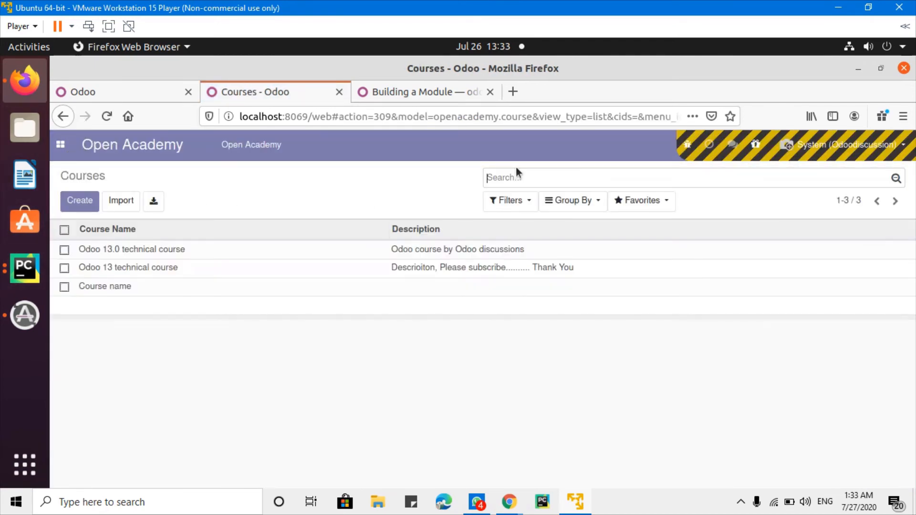
pyautogui.write('Odoo course')
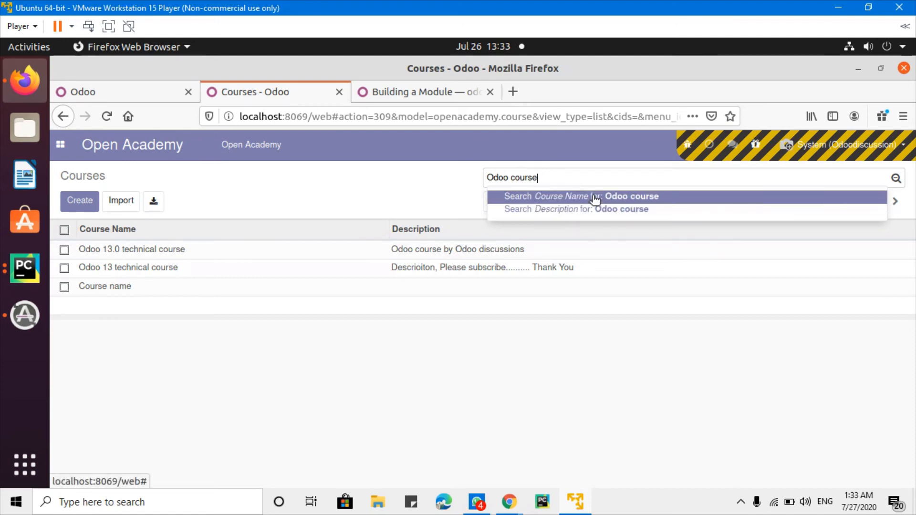
pyautogui.moveTo(561, 209)
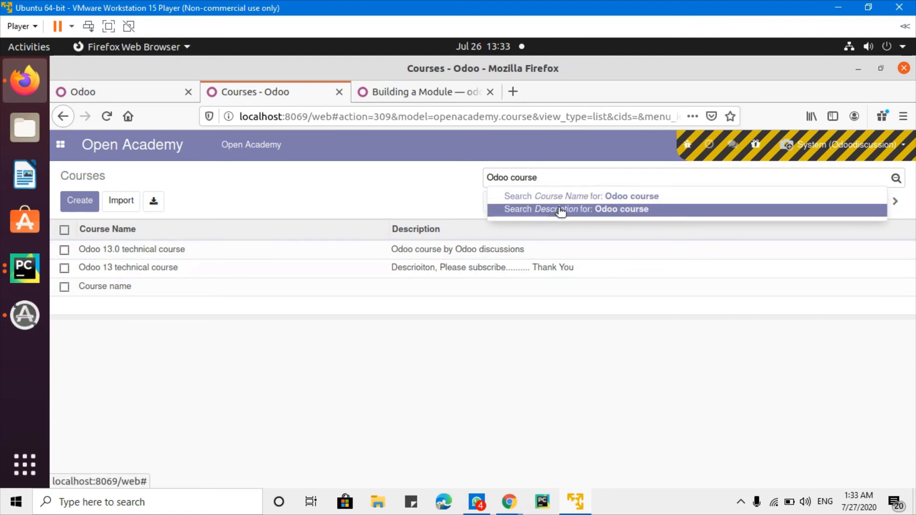
pyautogui.click(576, 209)
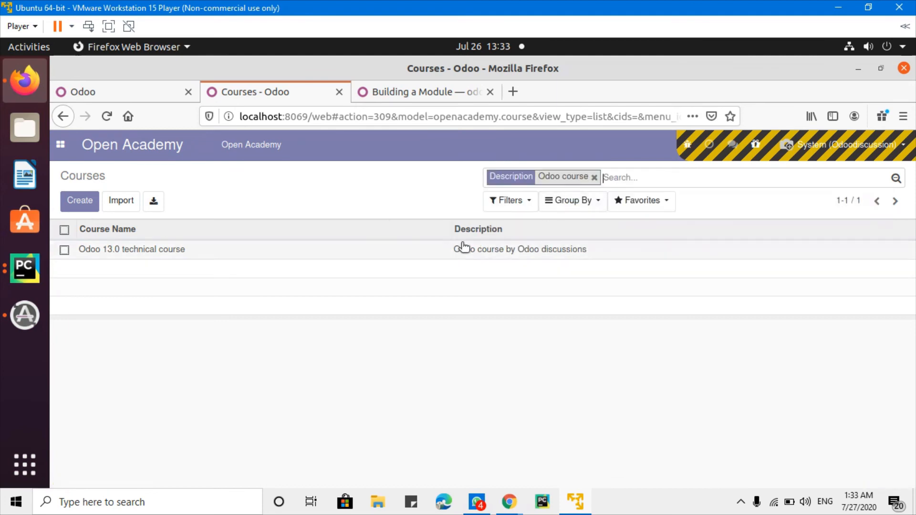
pyautogui.moveTo(626, 172)
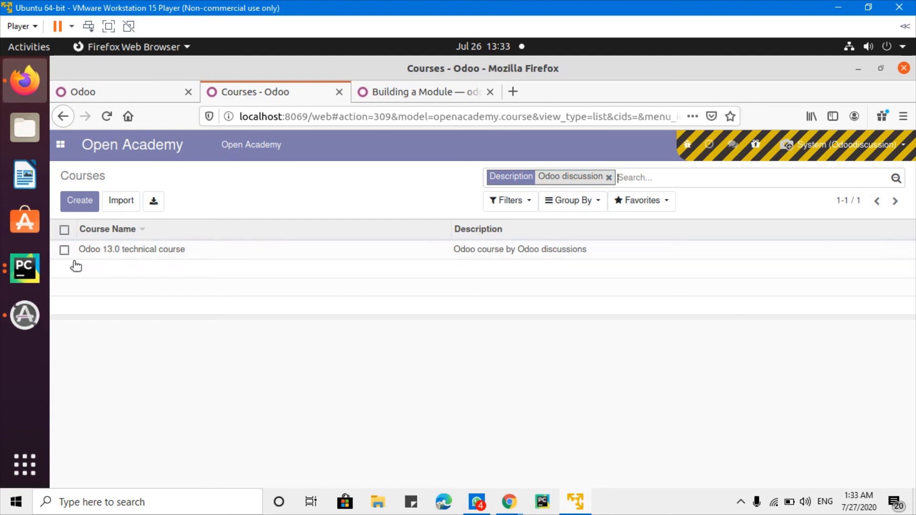
pyautogui.moveTo(6, 274)
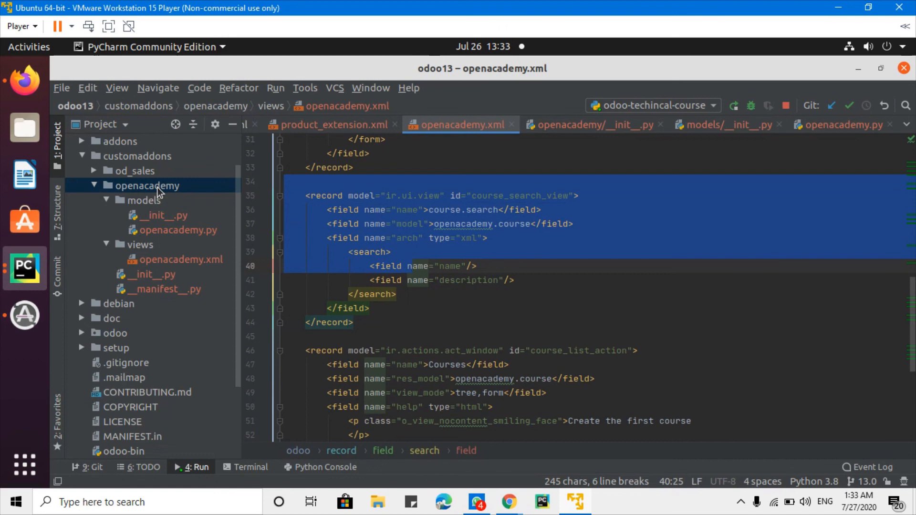
pyautogui.moveTo(174, 216)
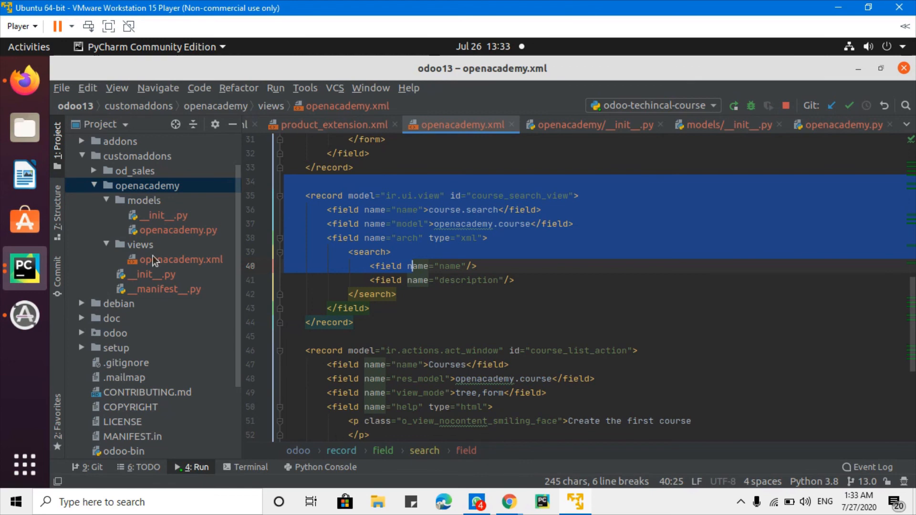
pyautogui.moveTo(25, 269)
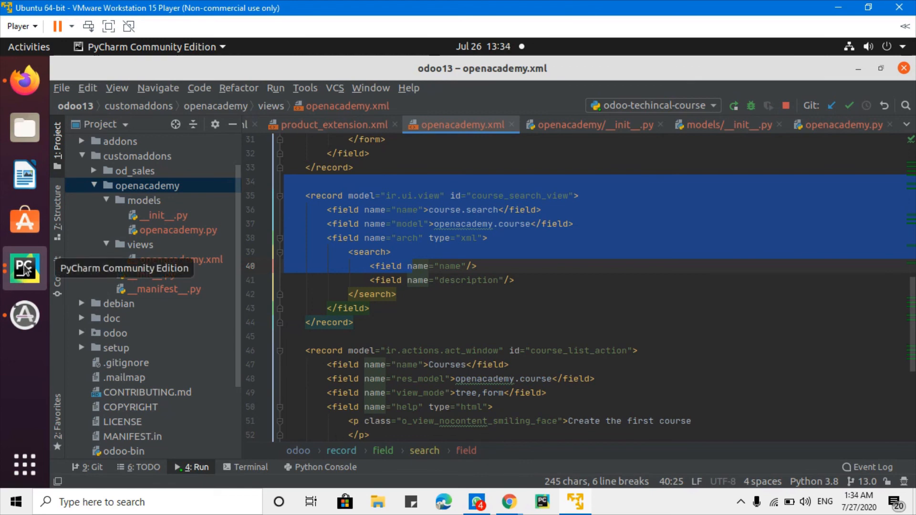